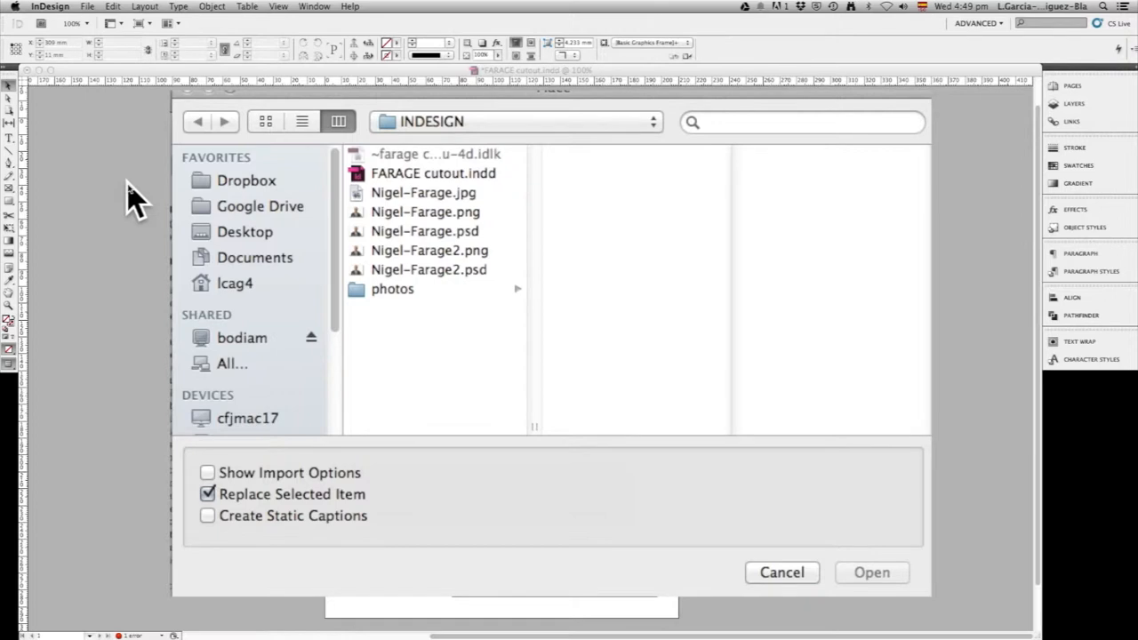
mouse_move(418, 284)
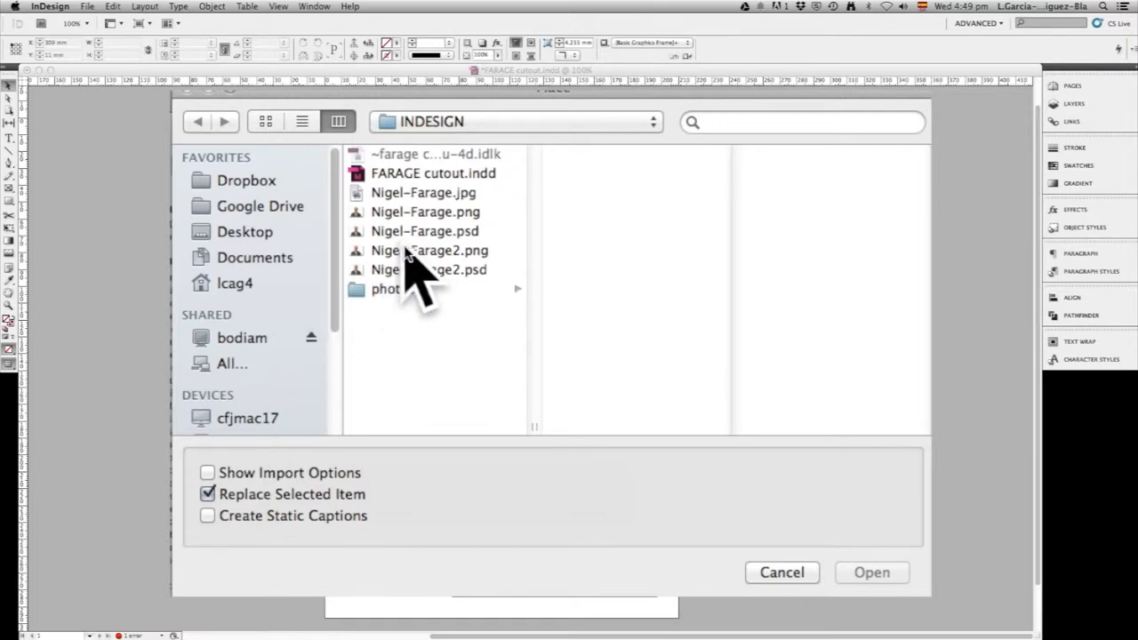
Select the second PNG cutout of the man in the Place dialog and open it
left_click(430, 250)
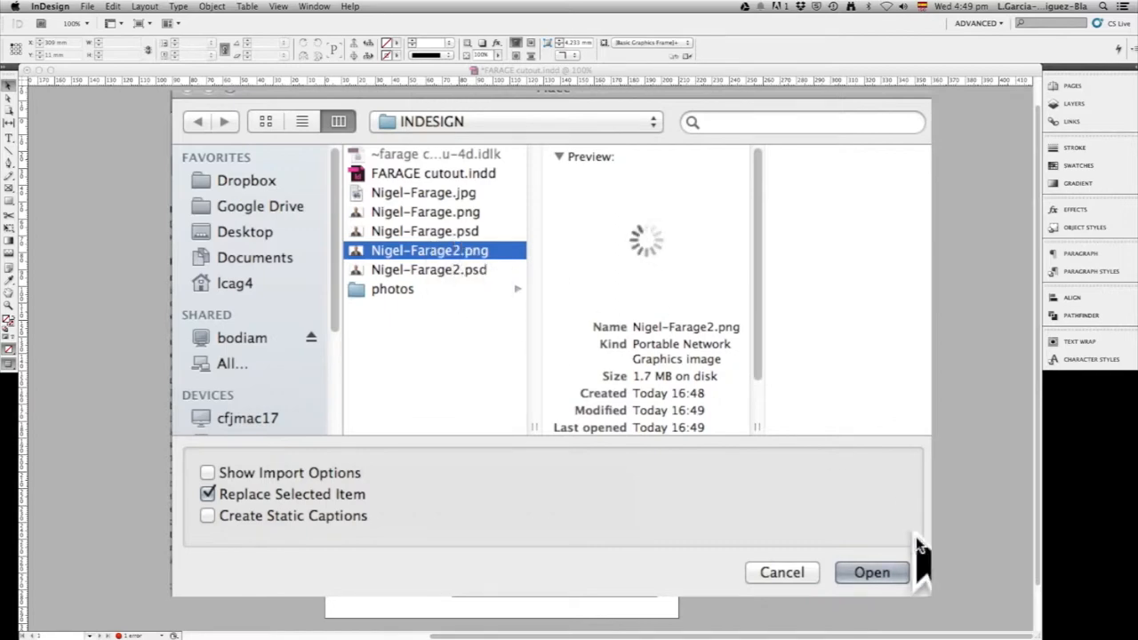
left_click(871, 572)
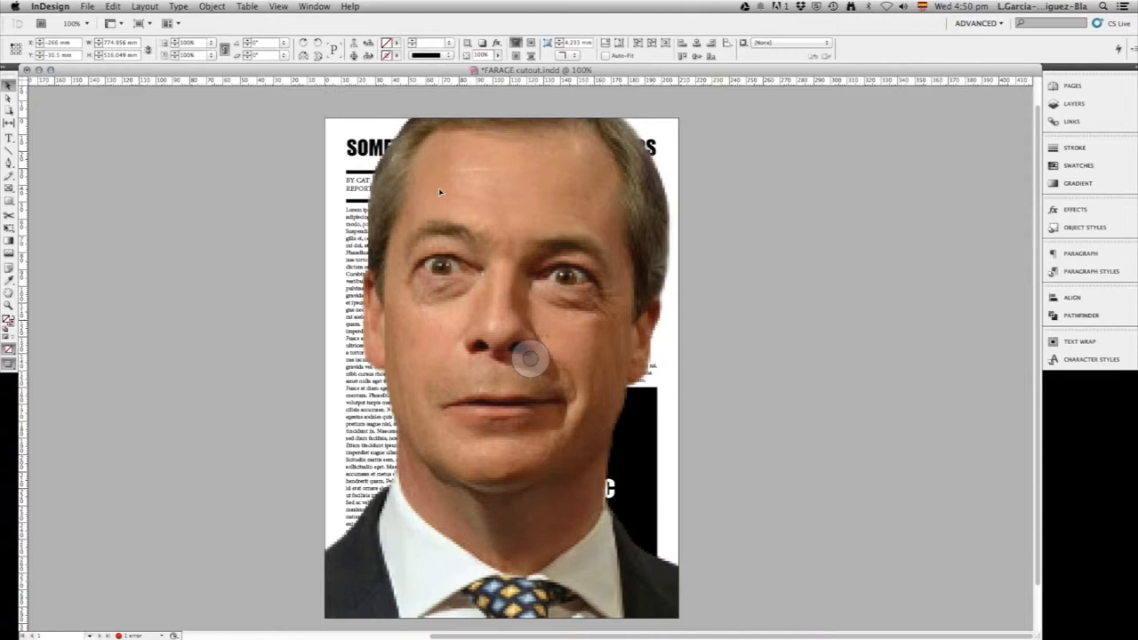
Place the man's cutout at full size and toggle guides with W to check it
key("w")
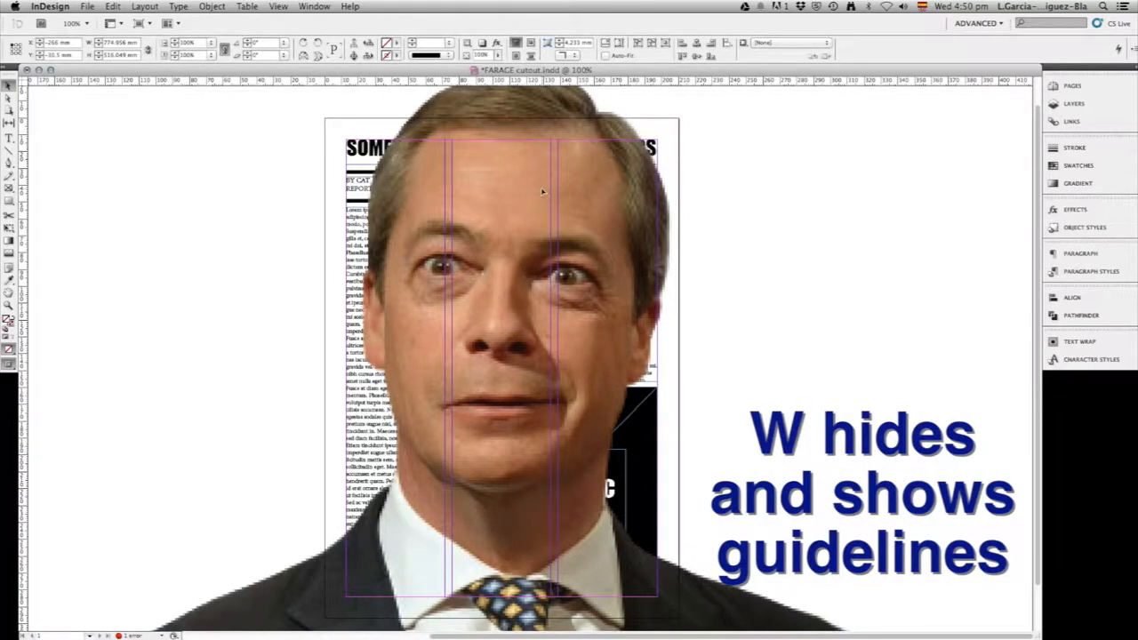
key("w")
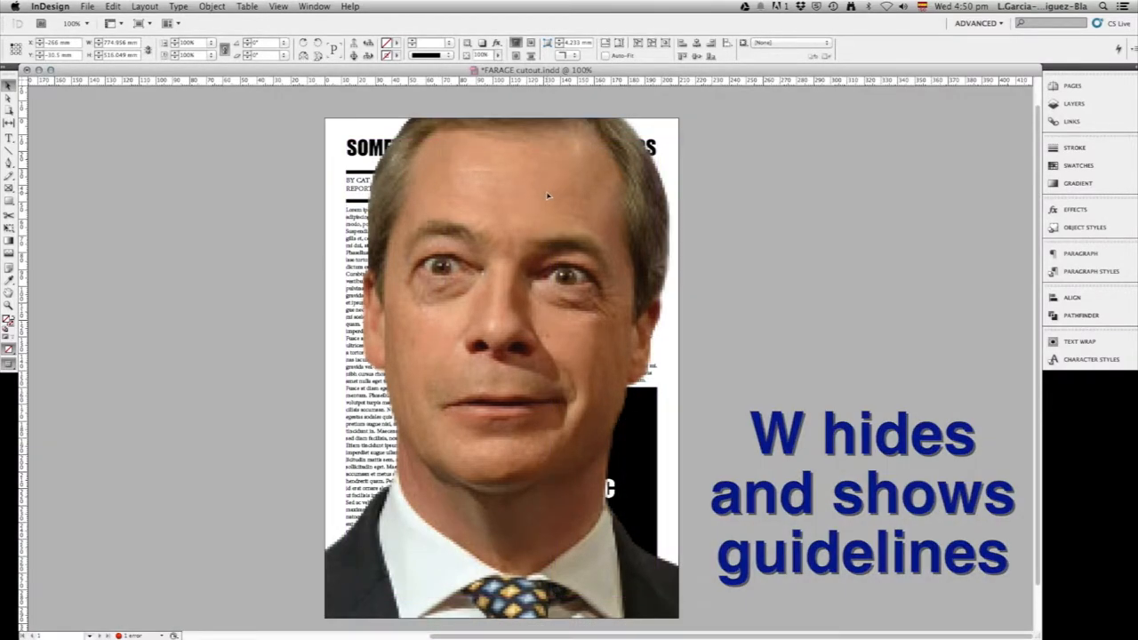
key("w")
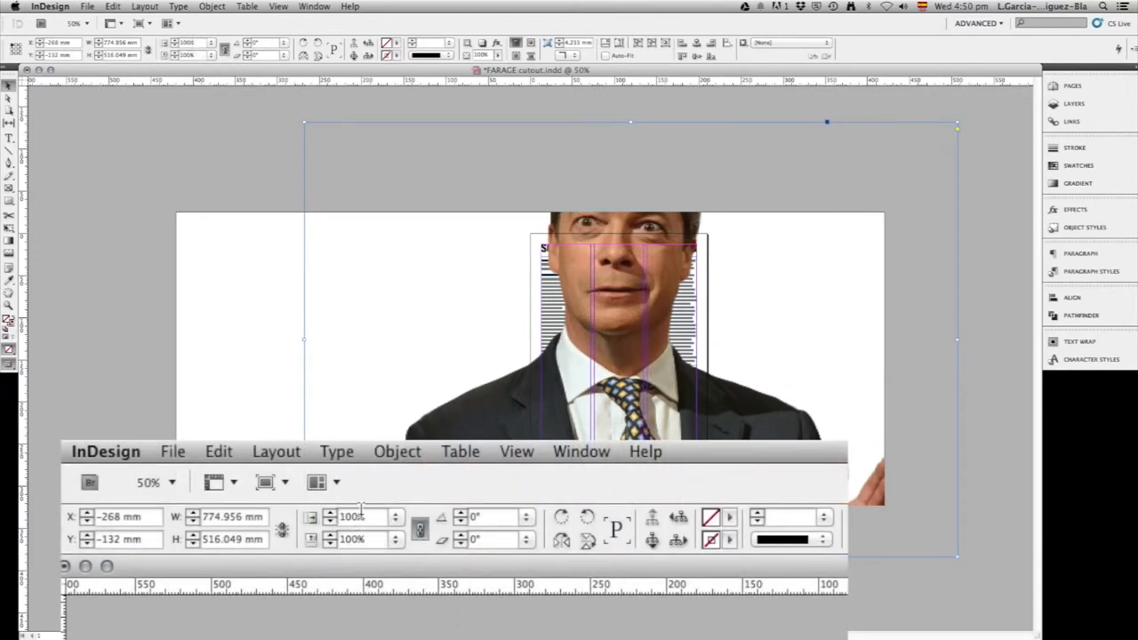
Scale the man's photo down and drag it into the middle columns above the infographic
triple_click(352, 516)
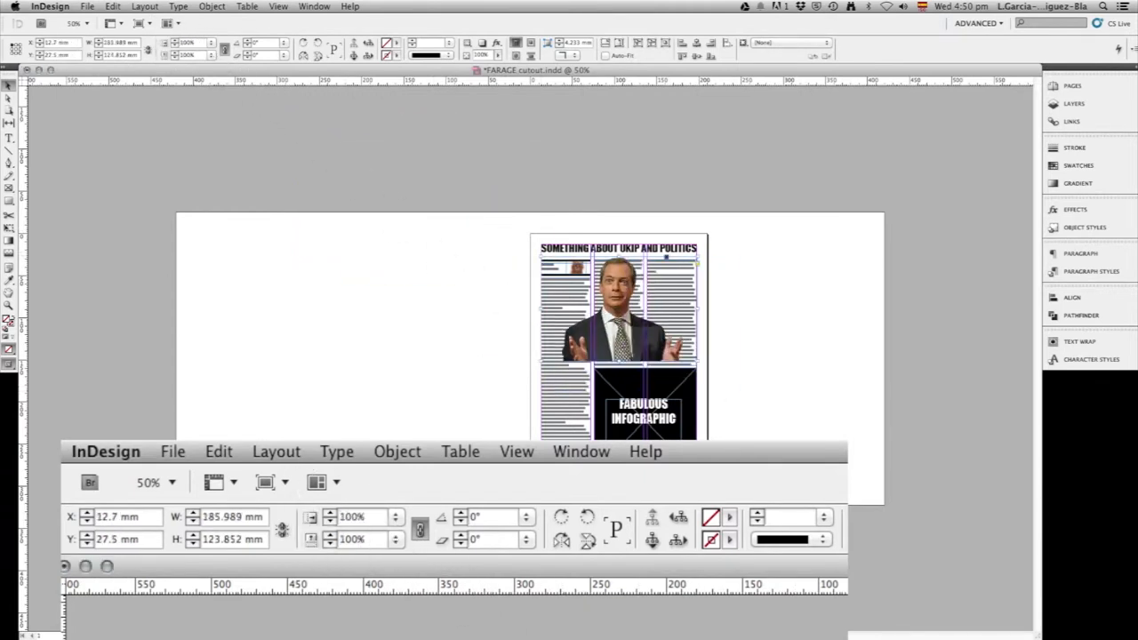
left_click_drag(618, 311, 645, 311)
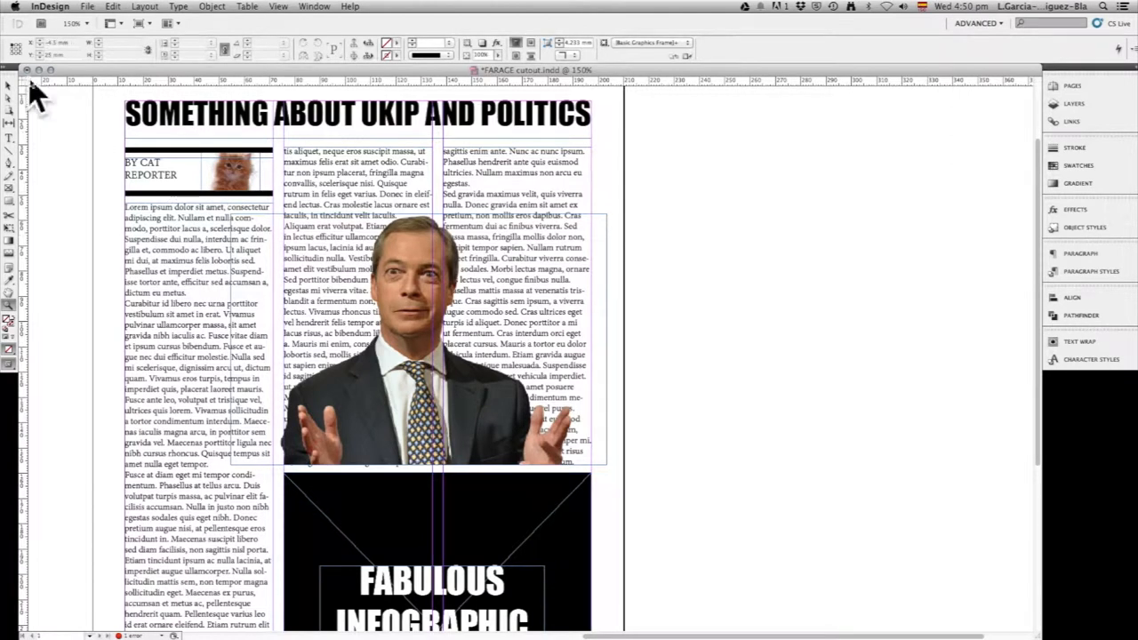
mouse_move(631, 285)
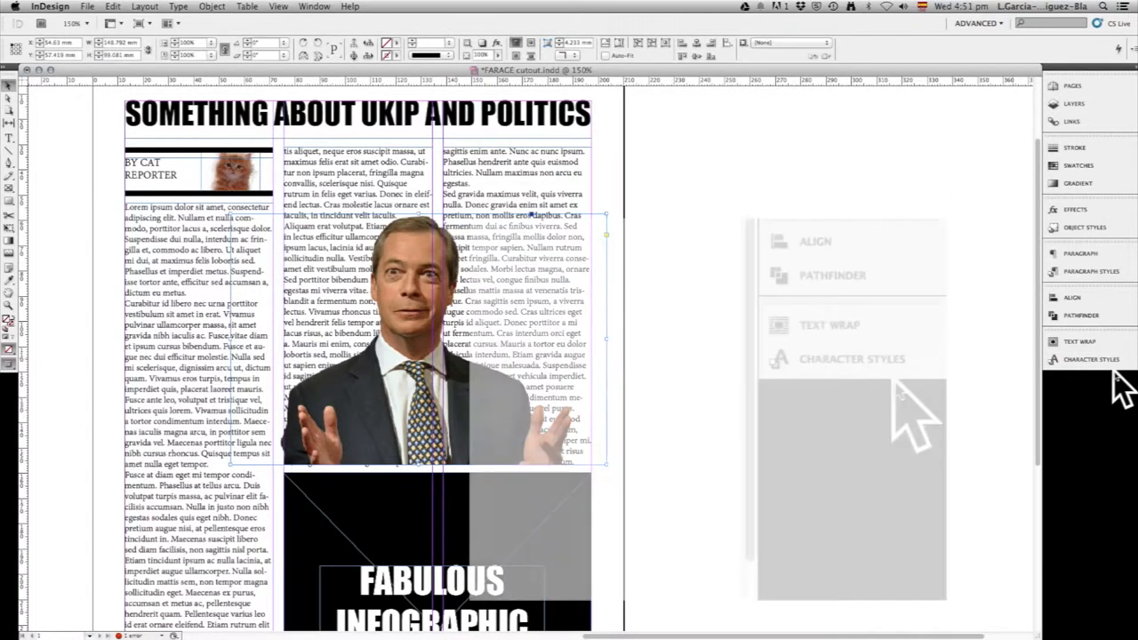
Open the Text Wrap panel for the man's photo from the panel dock or Window menu
left_click(829, 325)
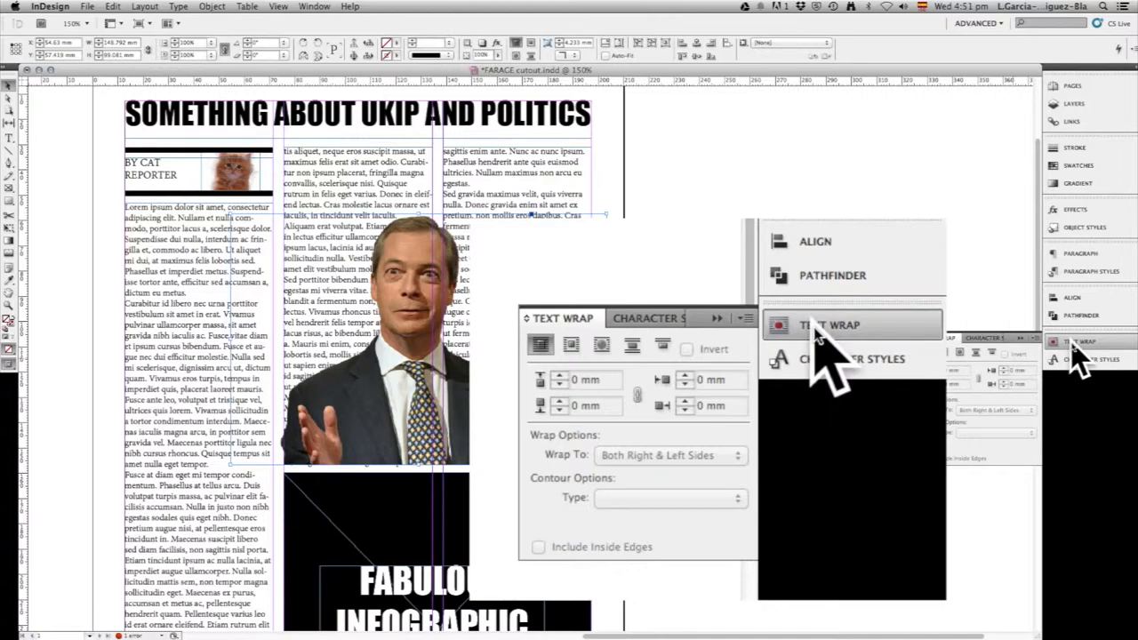
mouse_move(836, 365)
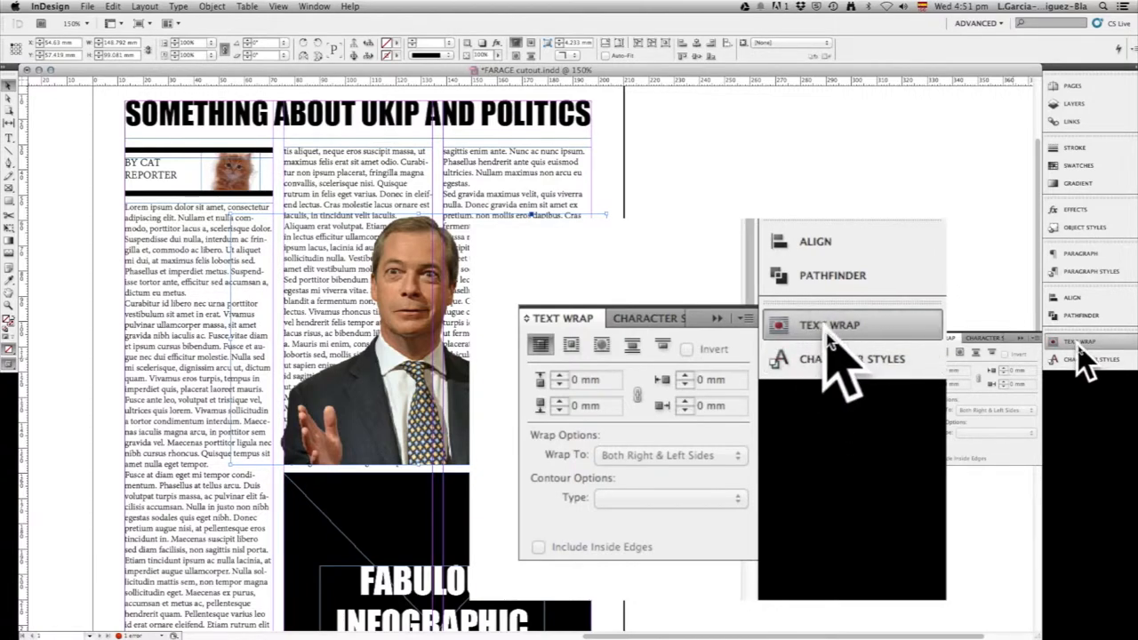
left_click(316, 6)
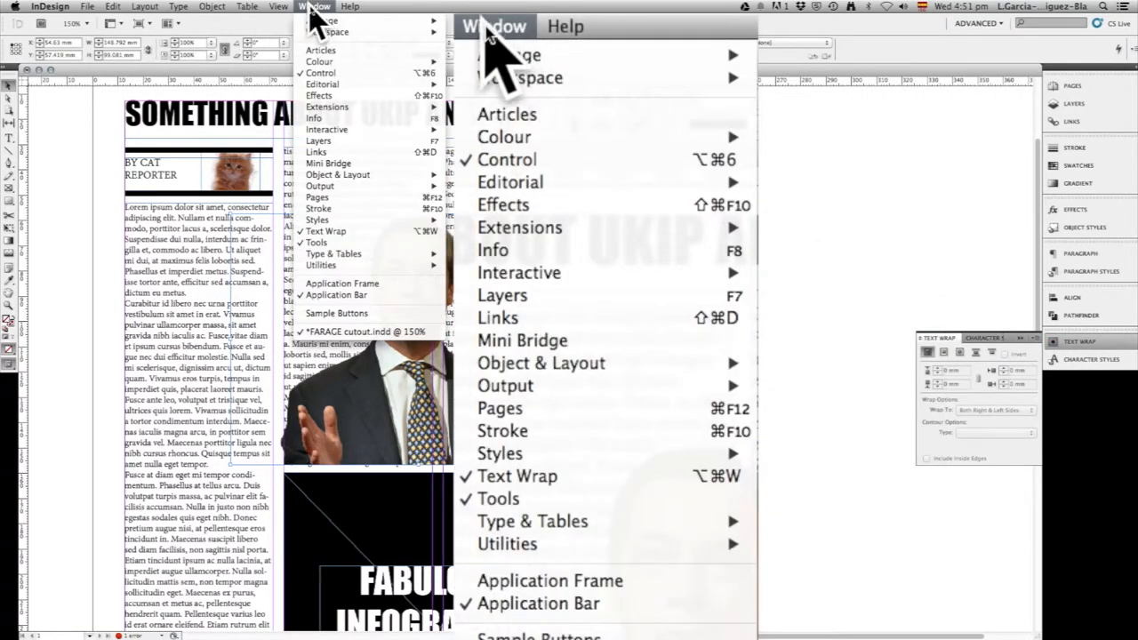
mouse_move(516, 477)
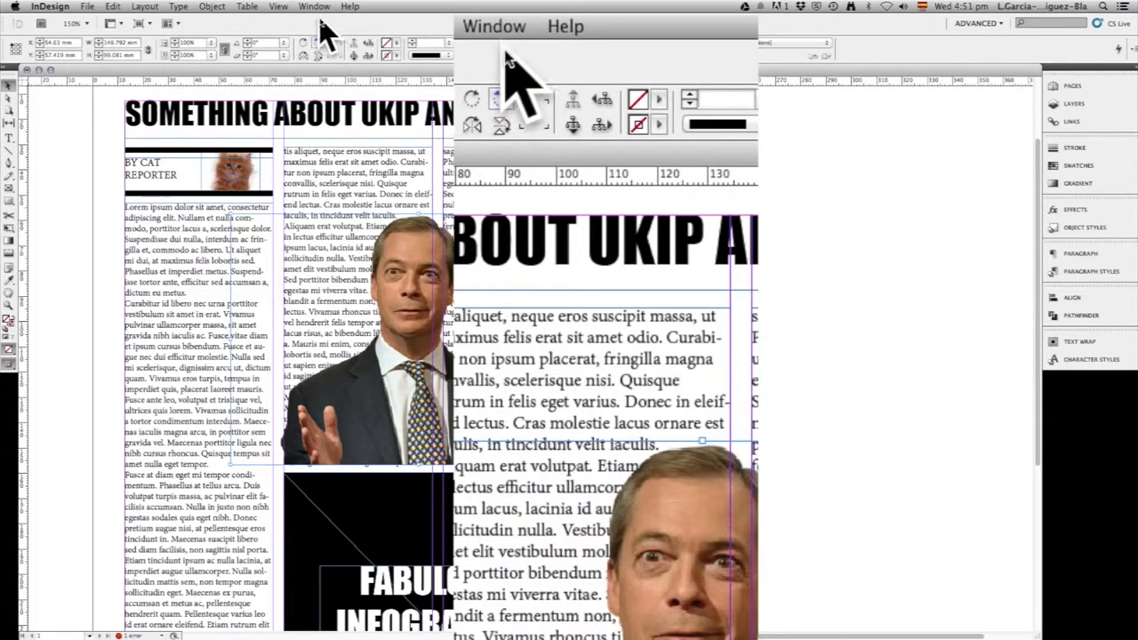
left_click(314, 6)
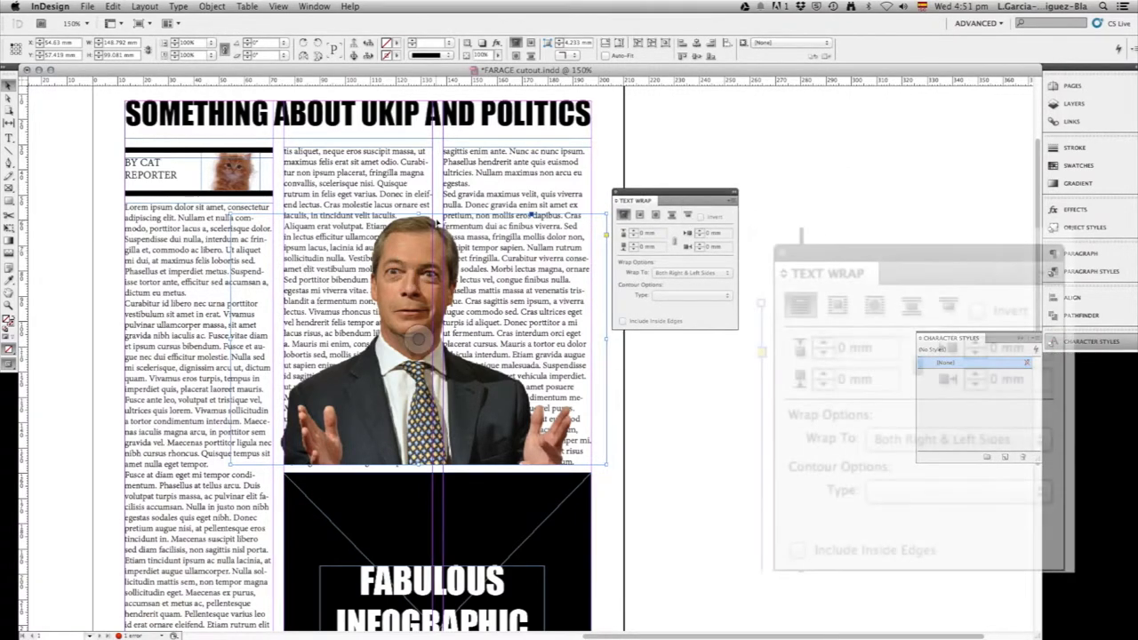
Switch the photo's text wrap to Wrap around object shape
left_click(874, 306)
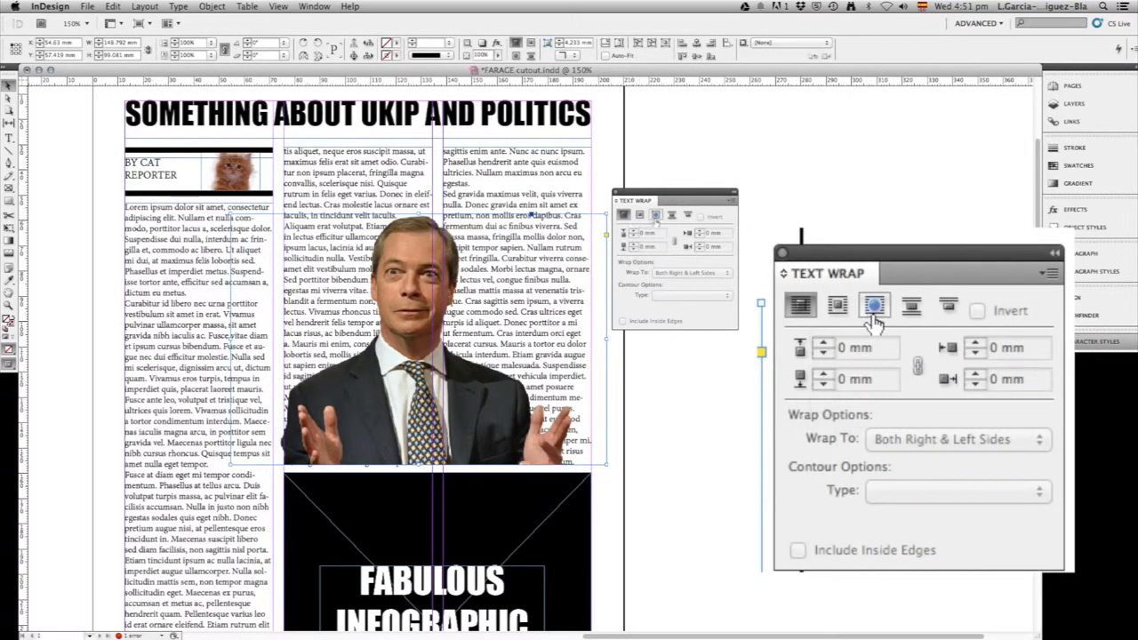
mouse_move(899, 356)
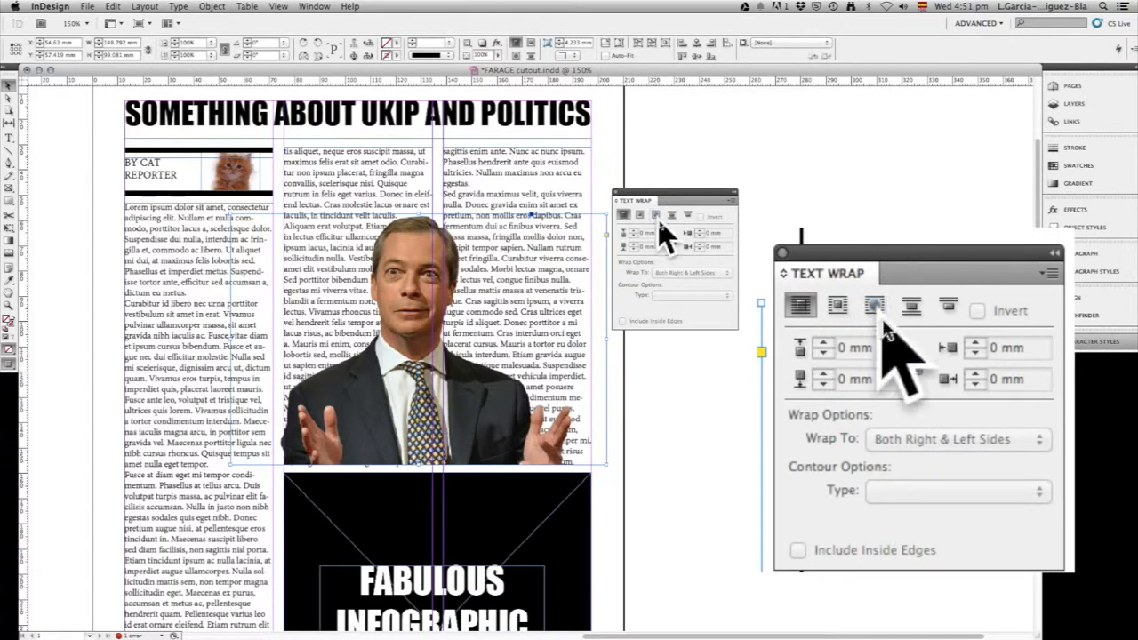
left_click(875, 307)
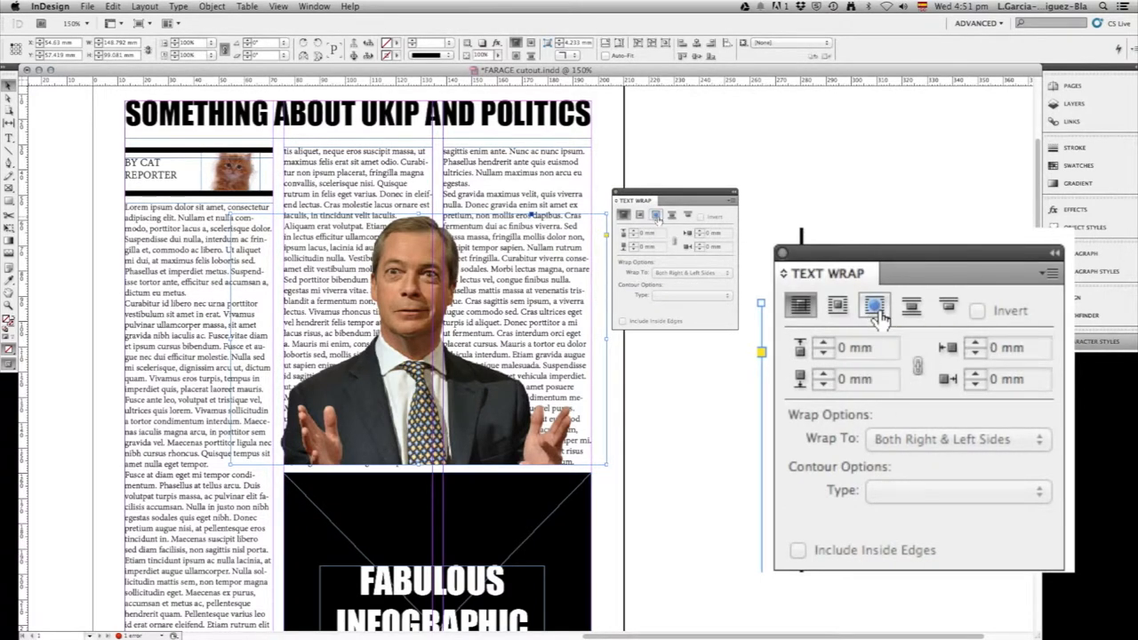
mouse_move(876, 307)
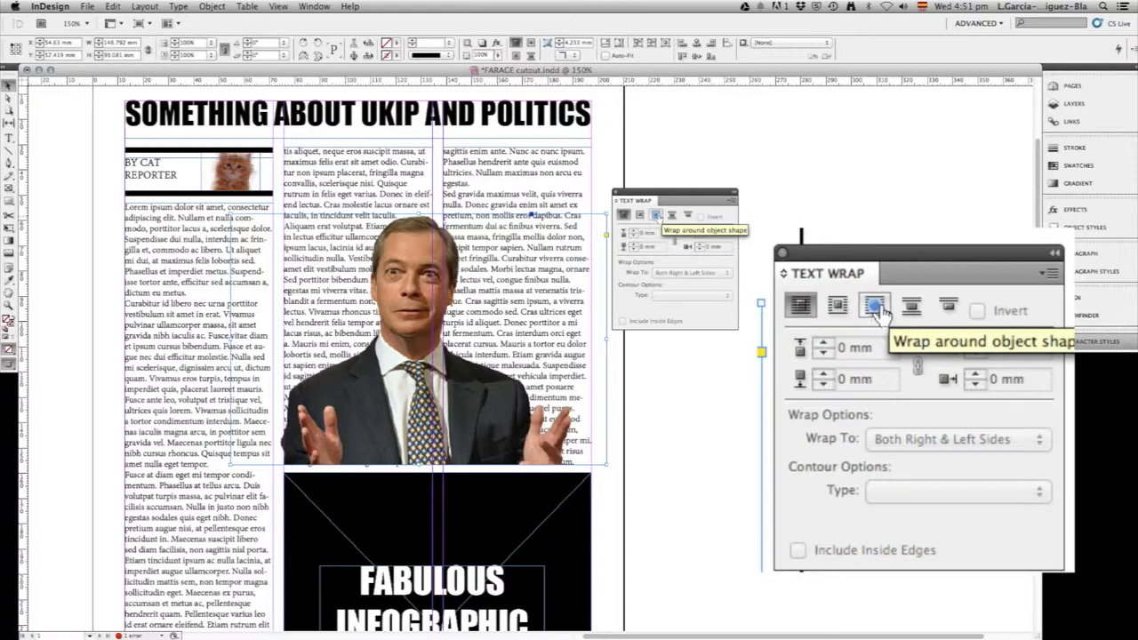
left_click(875, 306)
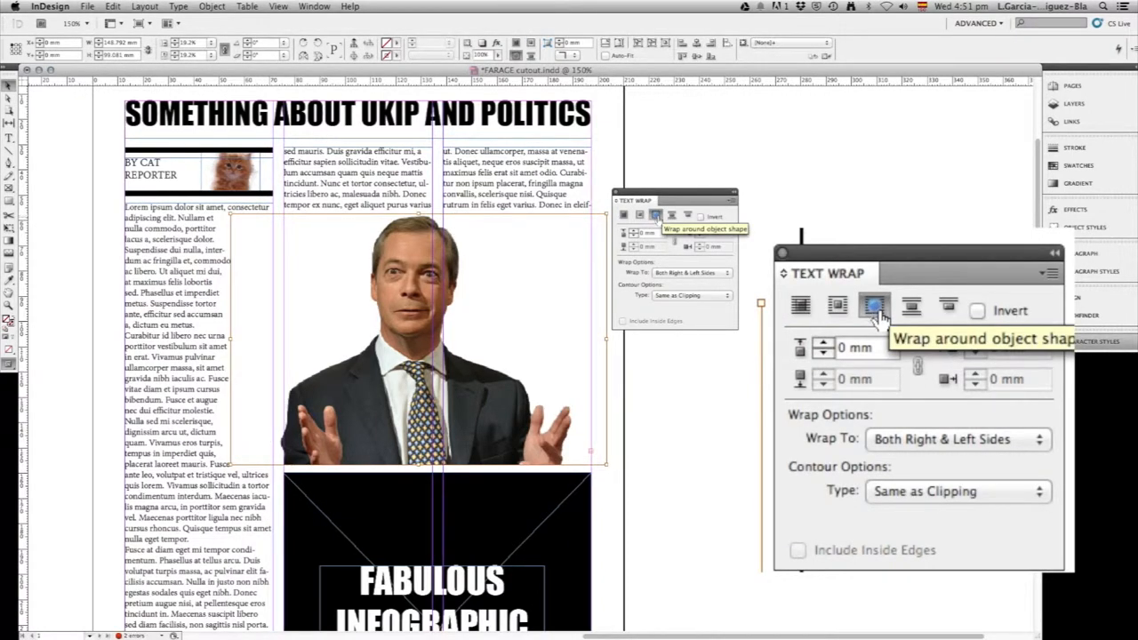
mouse_move(801, 306)
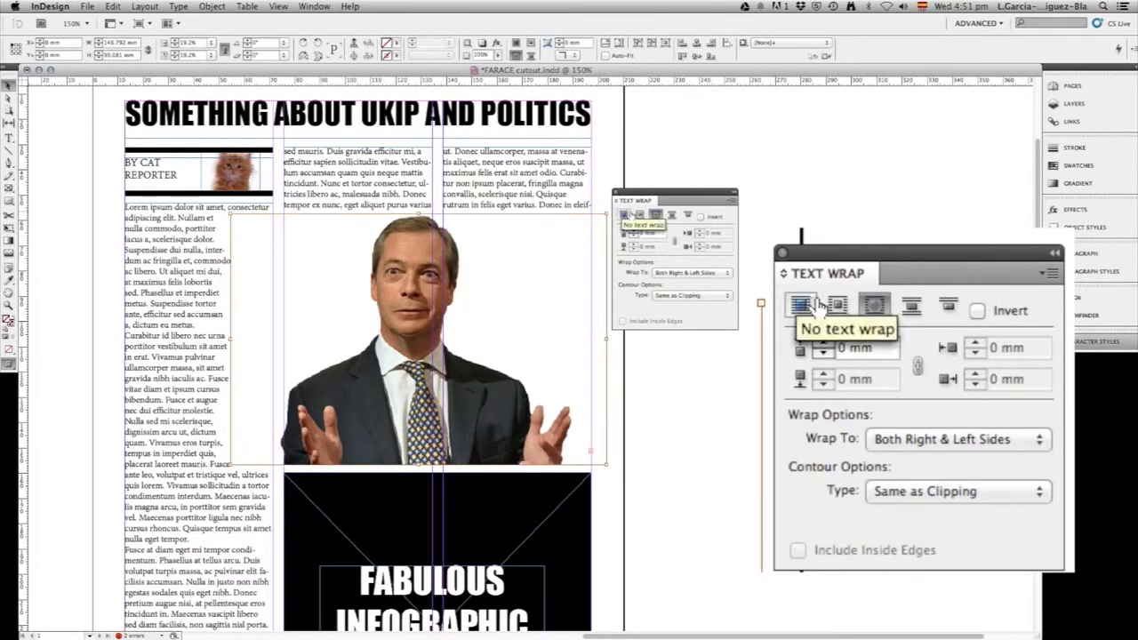
mouse_move(874, 307)
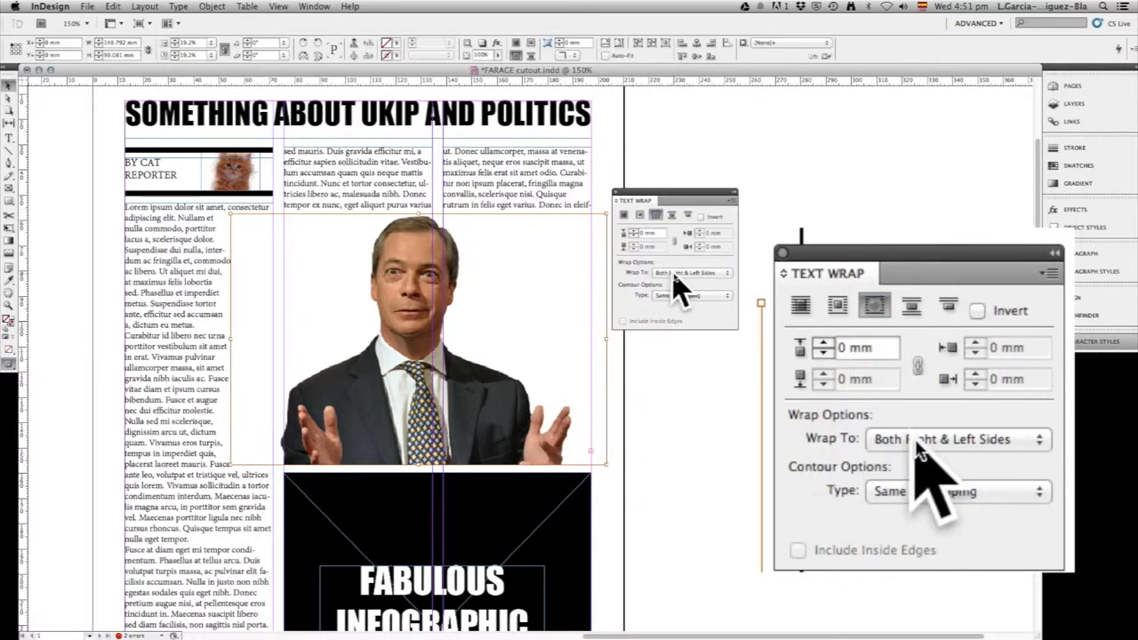
Wrap text to both right and left sides, with Alpha Channel contour type
left_click(956, 438)
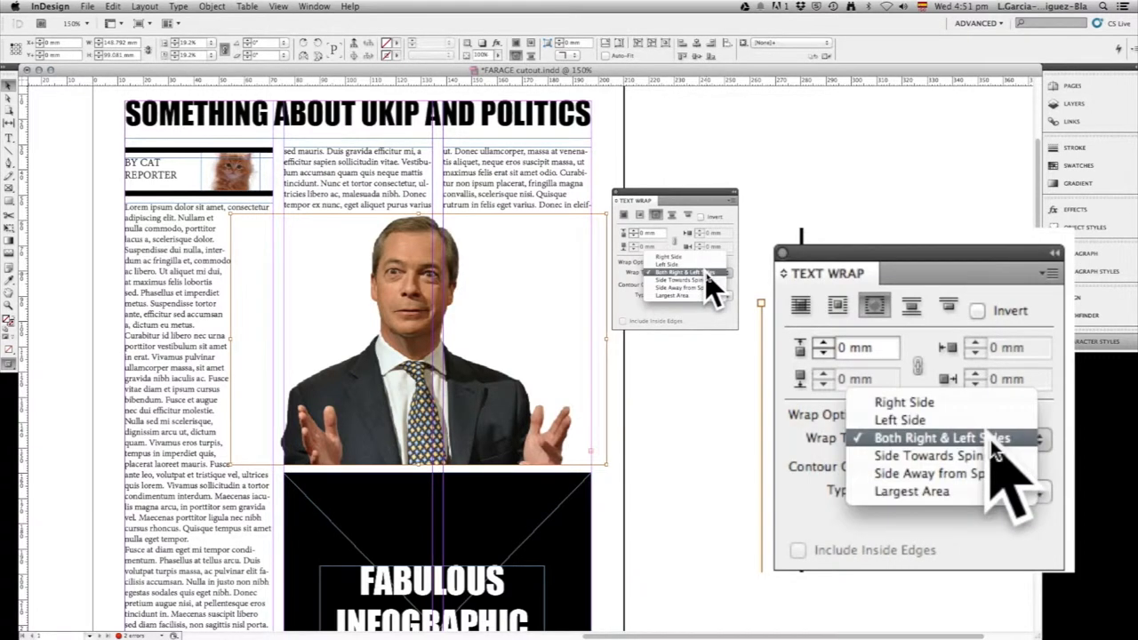
left_click(941, 437)
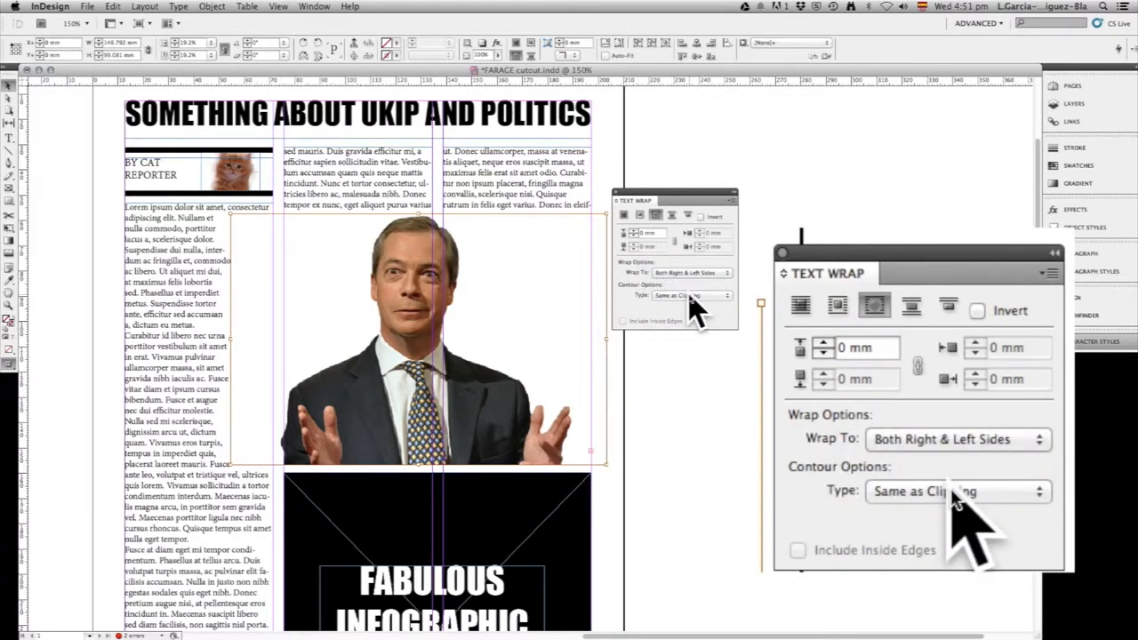
left_click(957, 490)
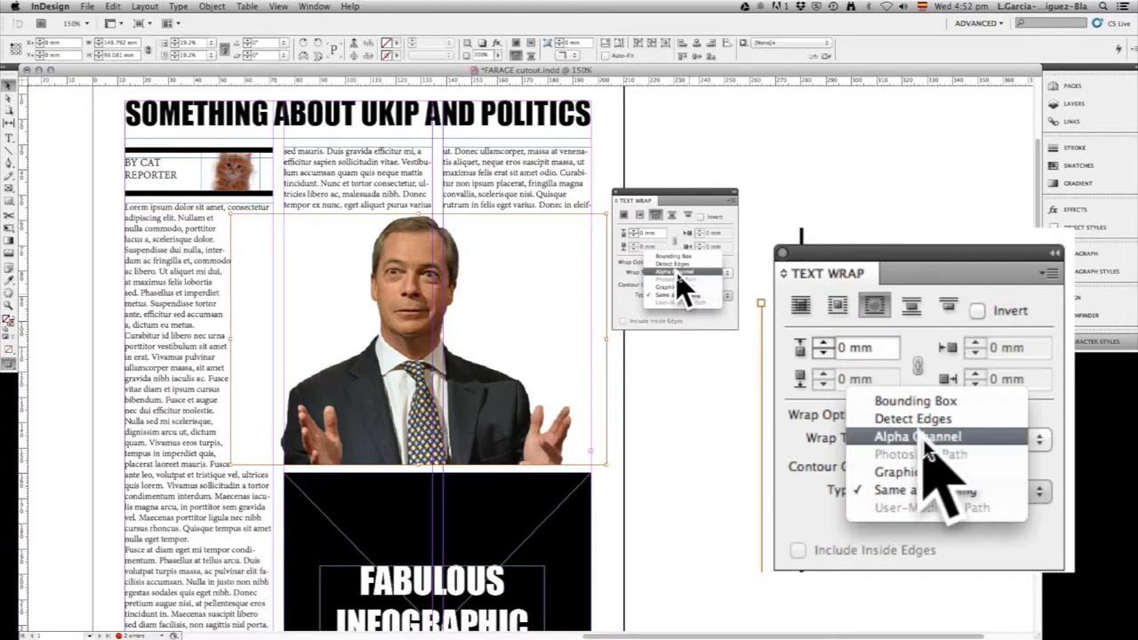
left_click(918, 436)
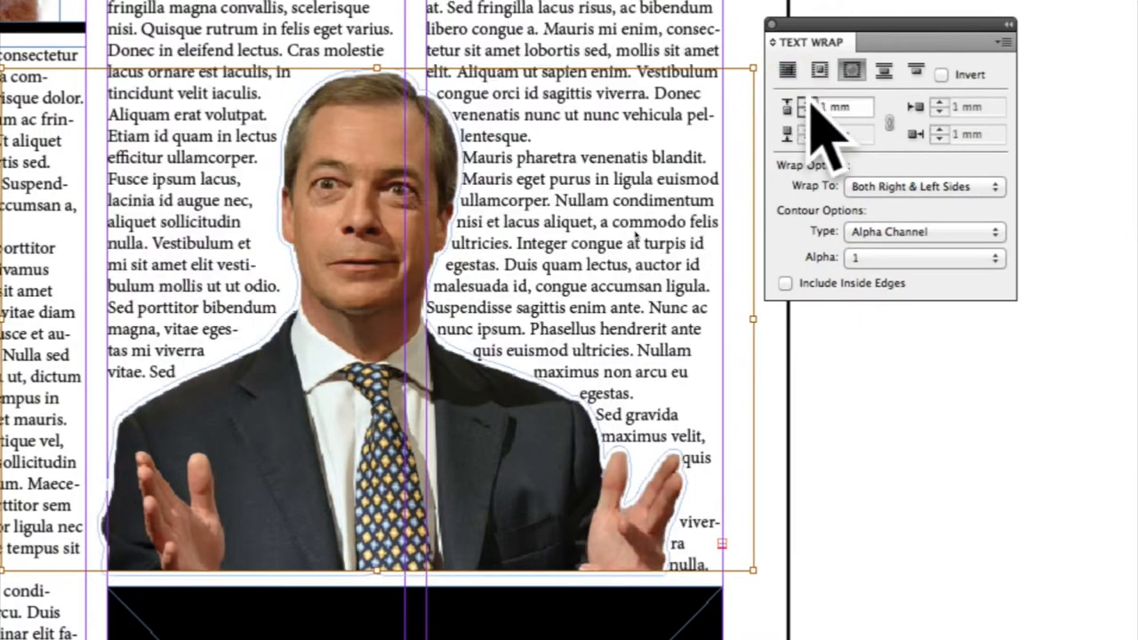
Raise the text wrap offset from 1 mm to 3 mm
left_click(808, 102)
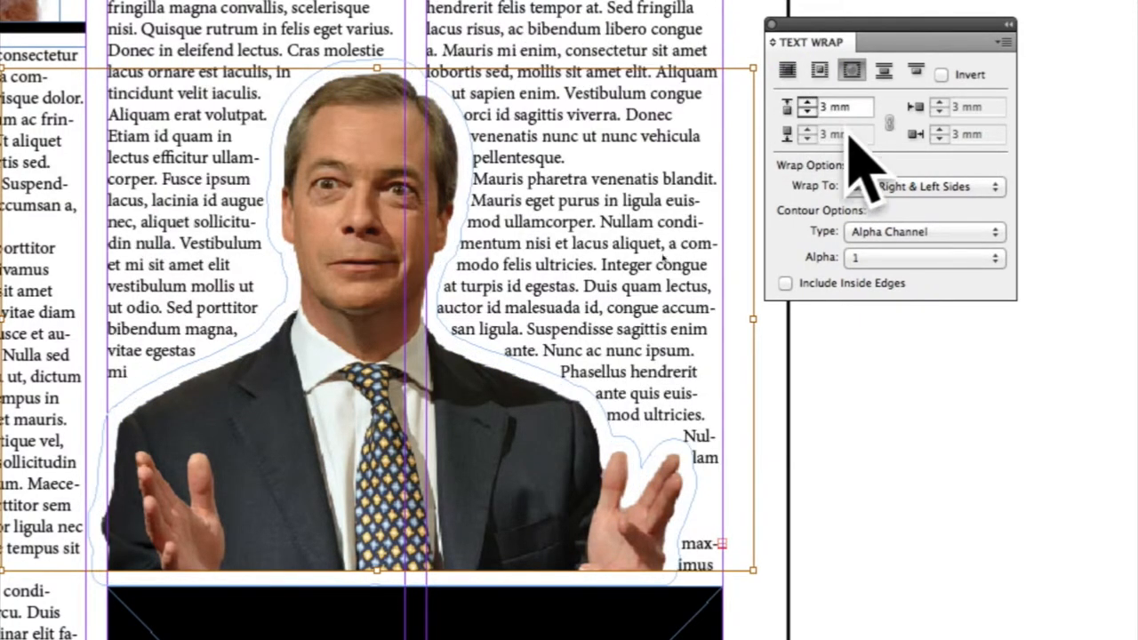
left_click(924, 187)
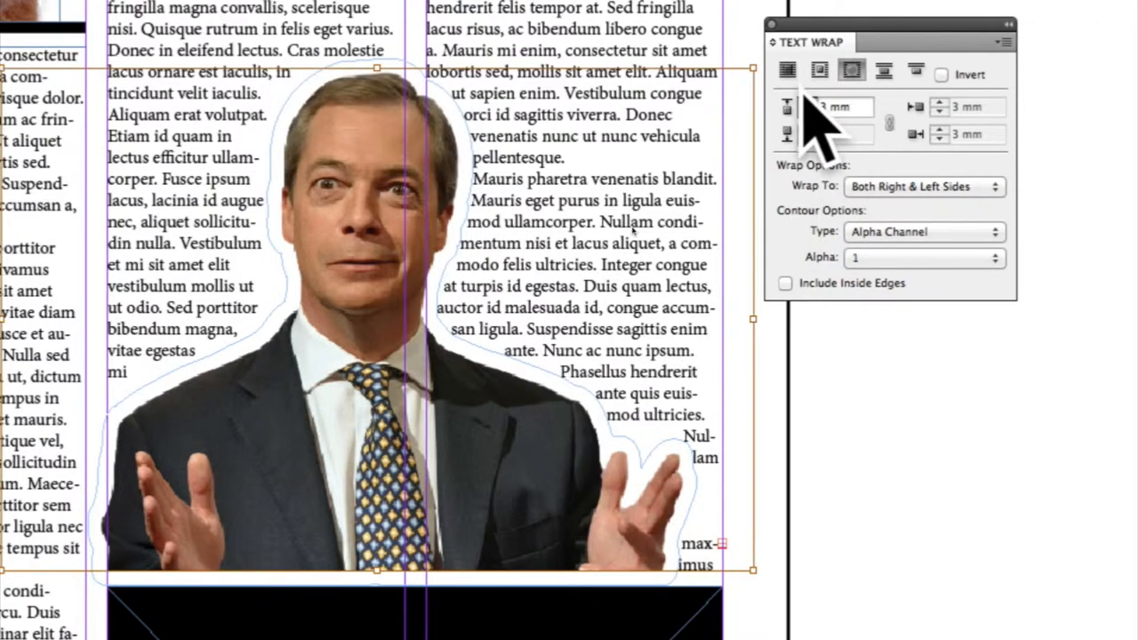
mouse_move(792, 124)
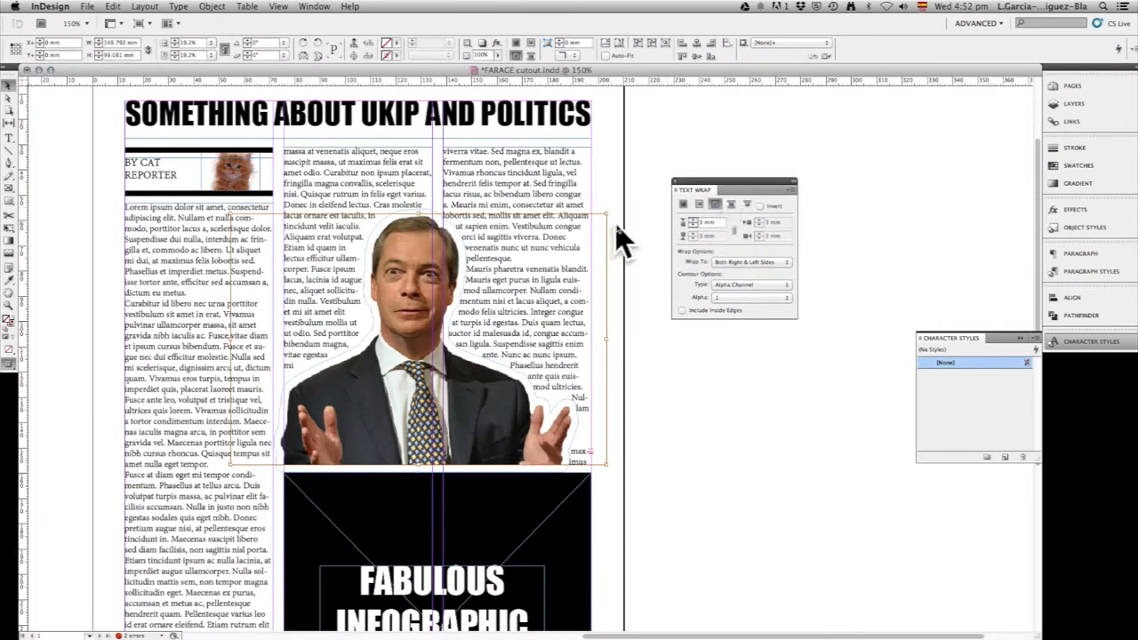
left_click(431, 338)
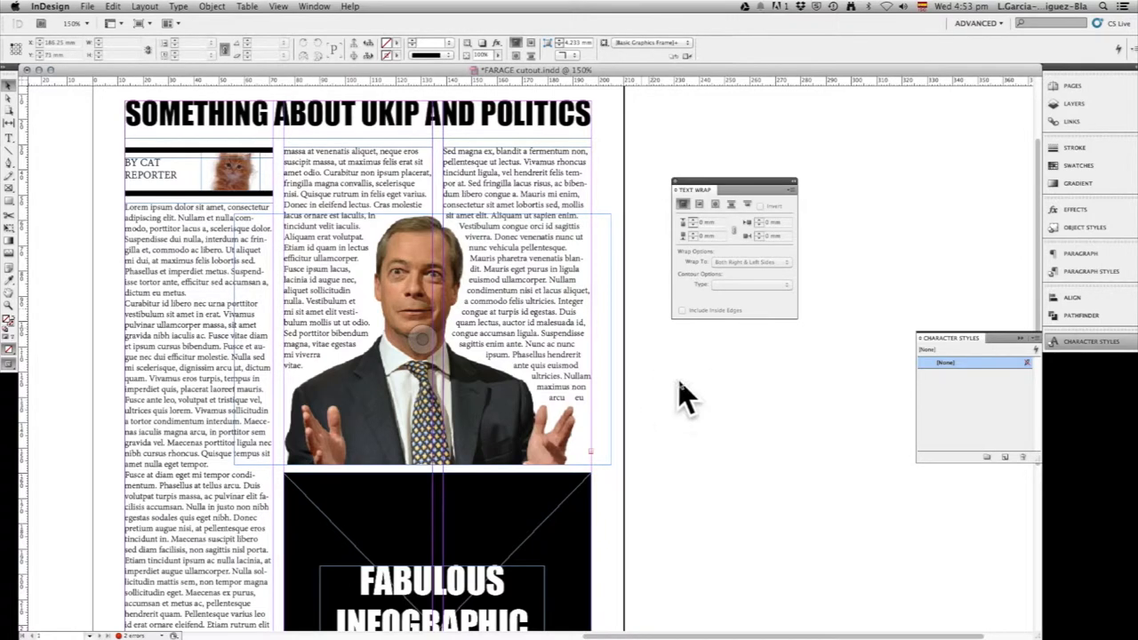
mouse_move(716, 450)
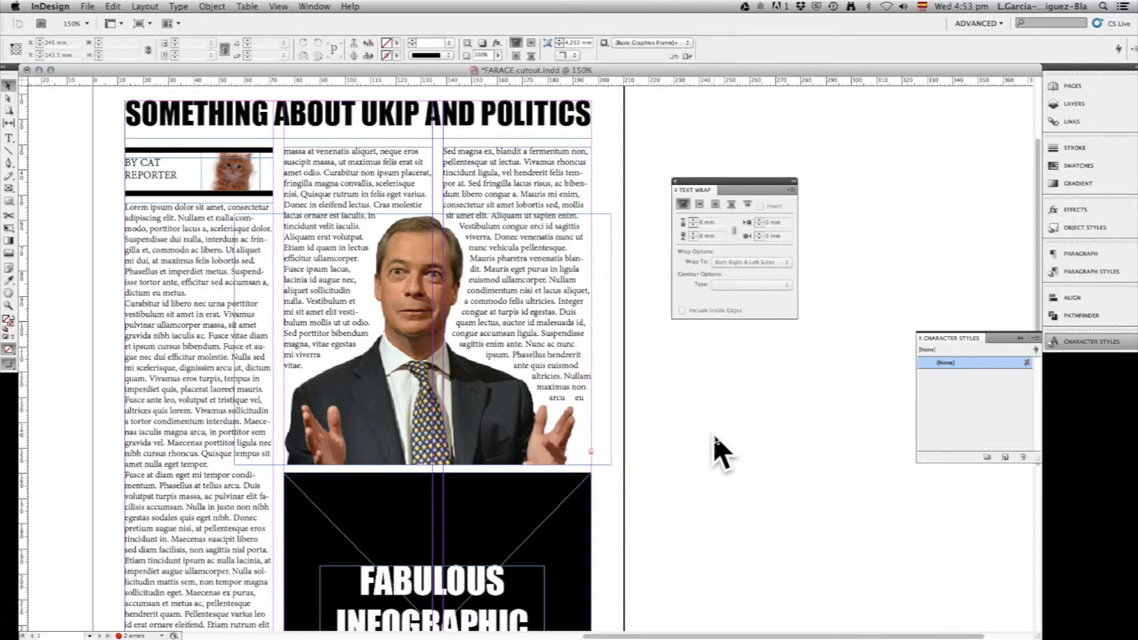
mouse_move(748, 498)
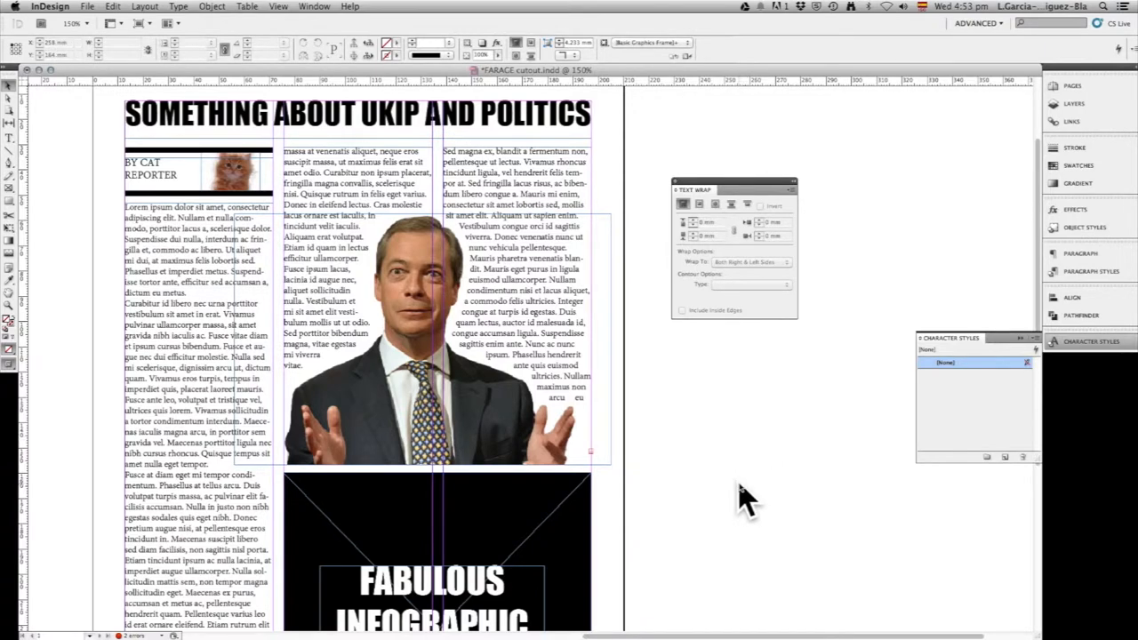